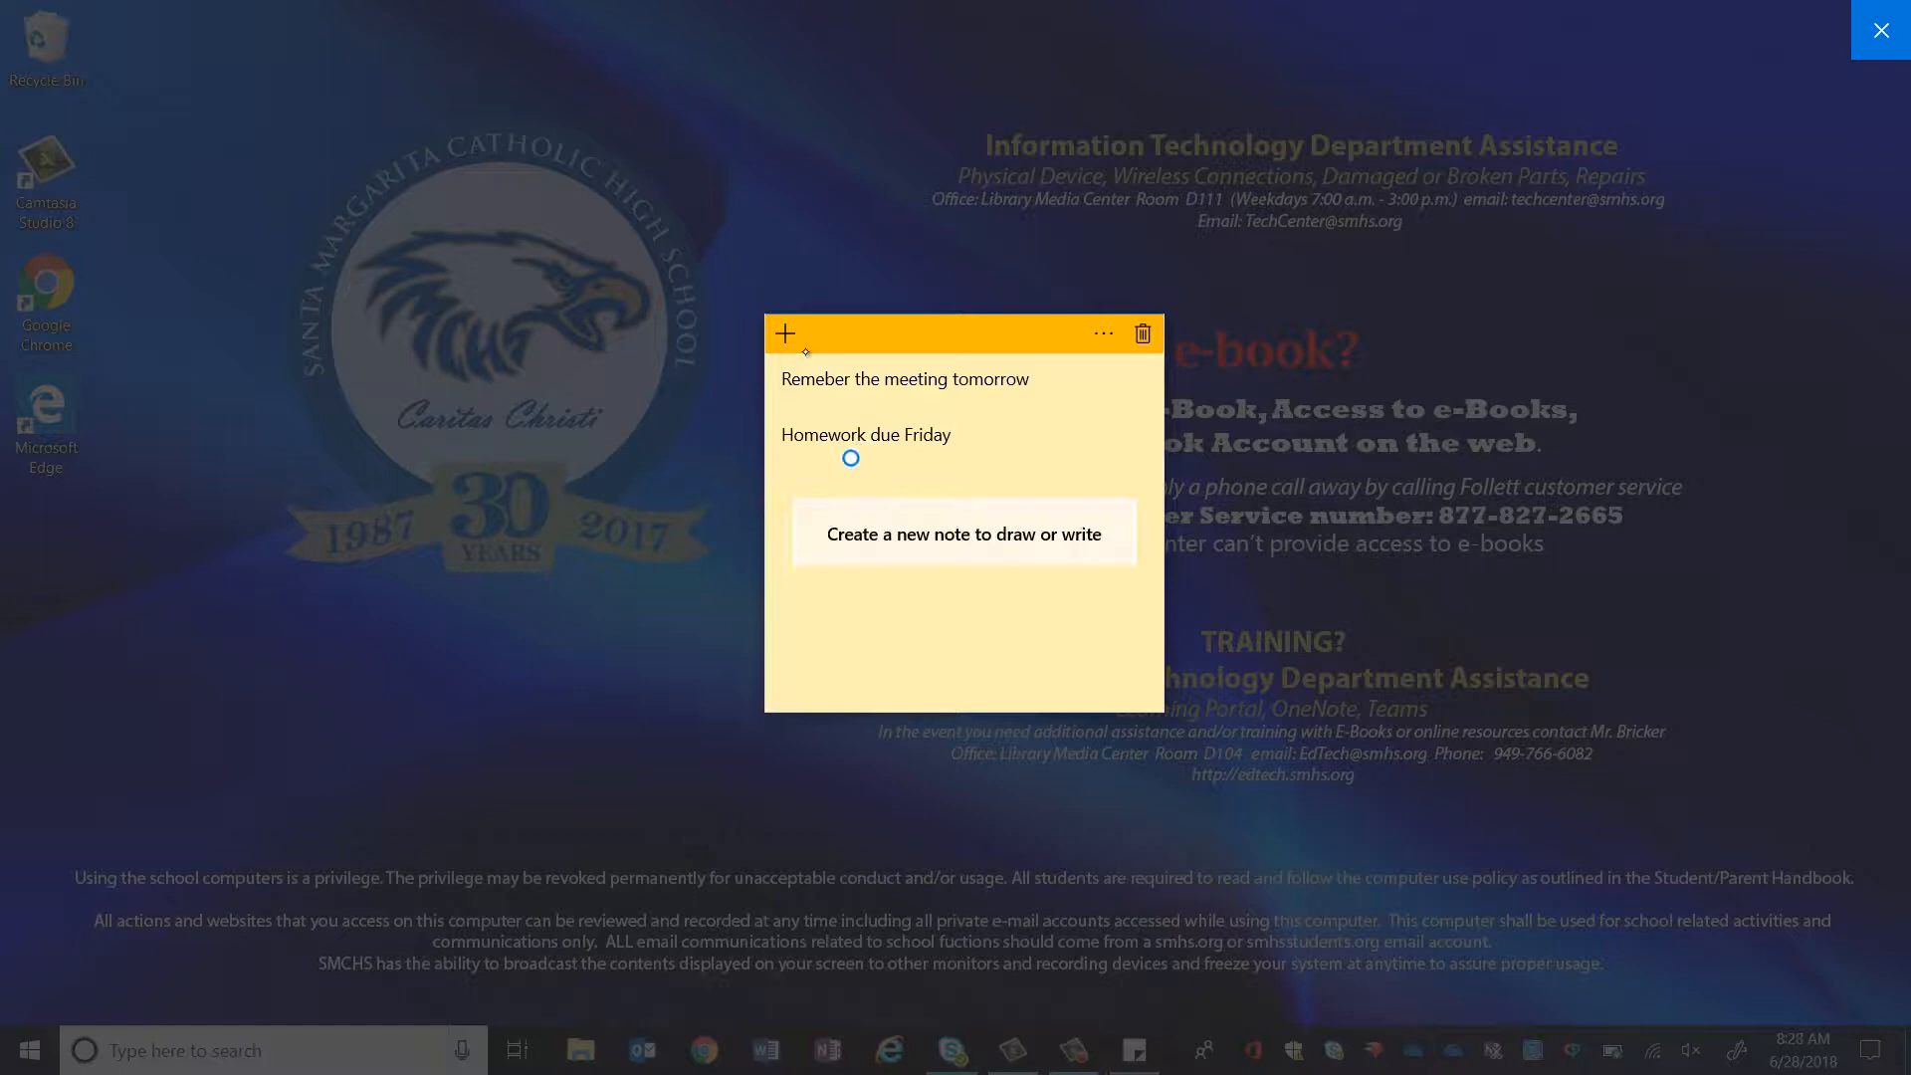
Write 'Remember the meeting tomorrow' and 'Homework due Friday' on a sticky note.
left_click(963, 532)
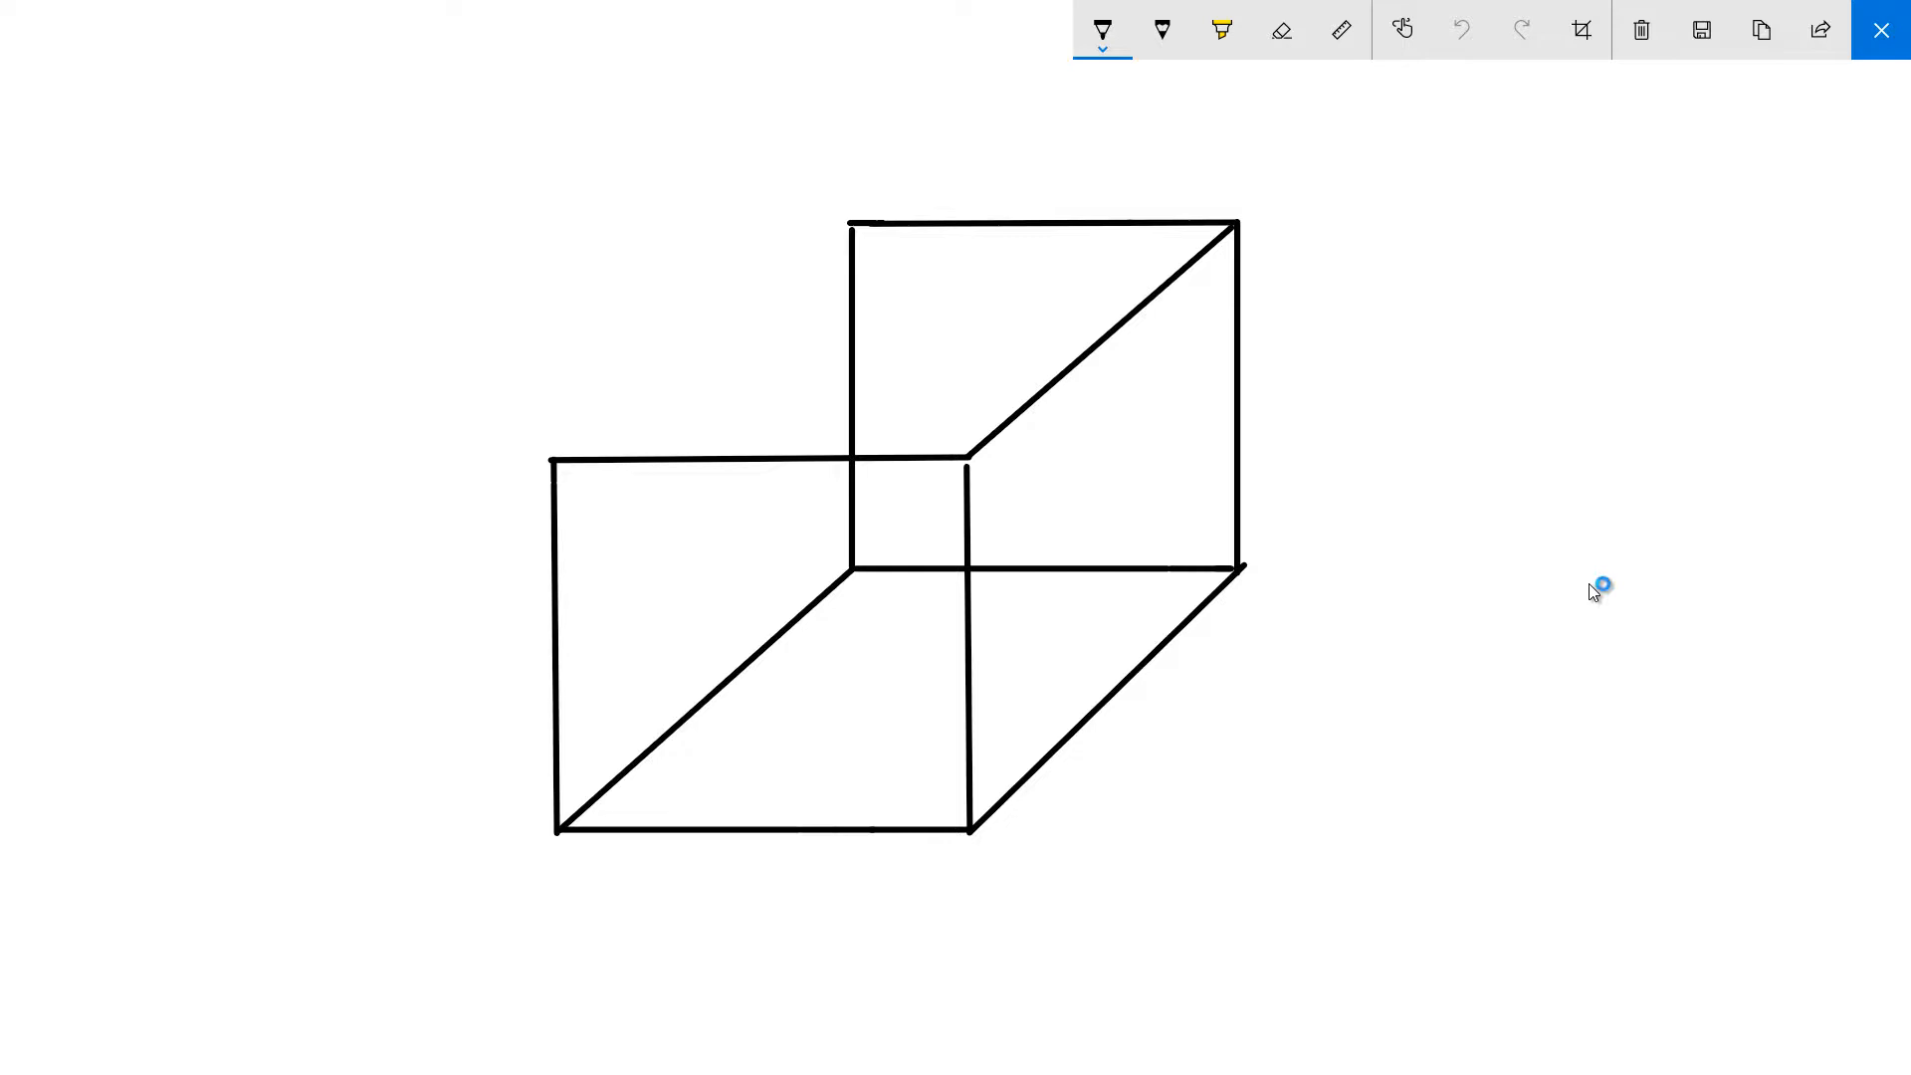
Place the Sketchpad ruler over the box drawing, rotated to 45 degrees.
left_click(1340, 29)
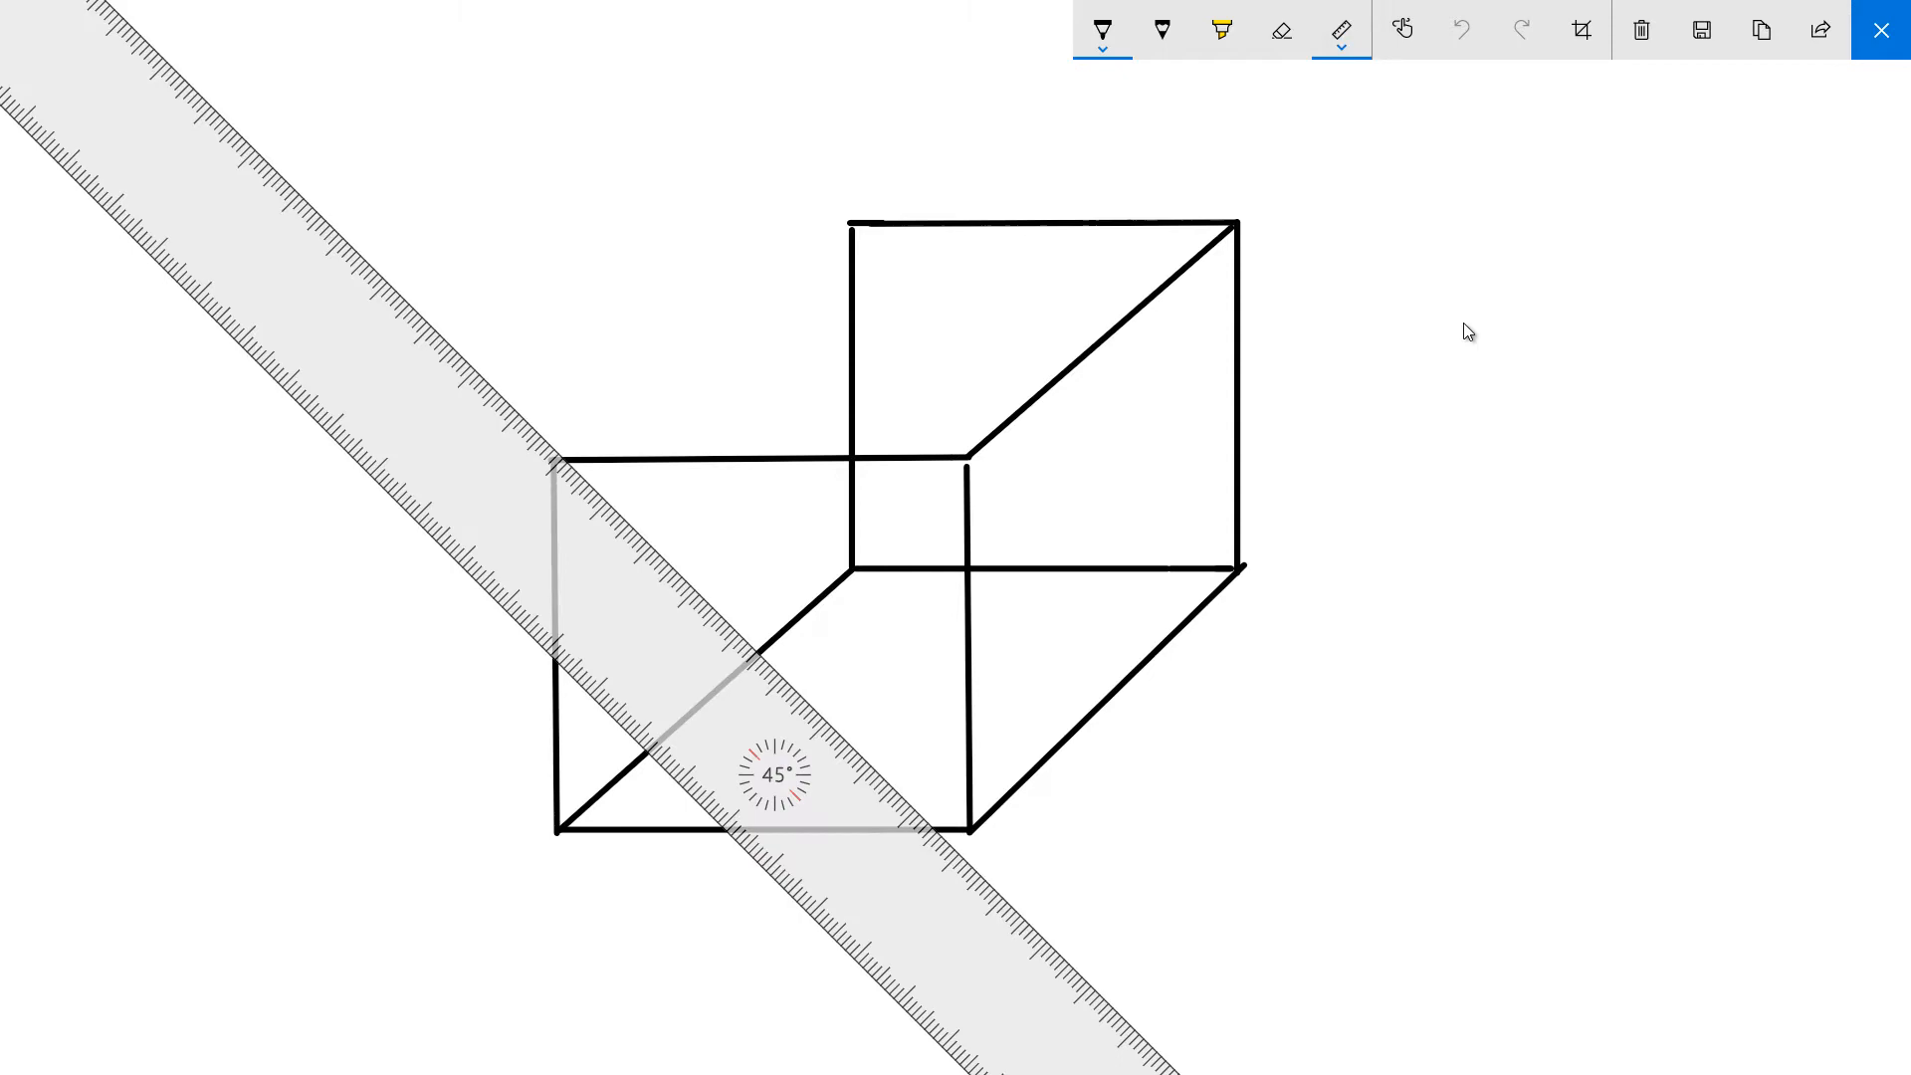